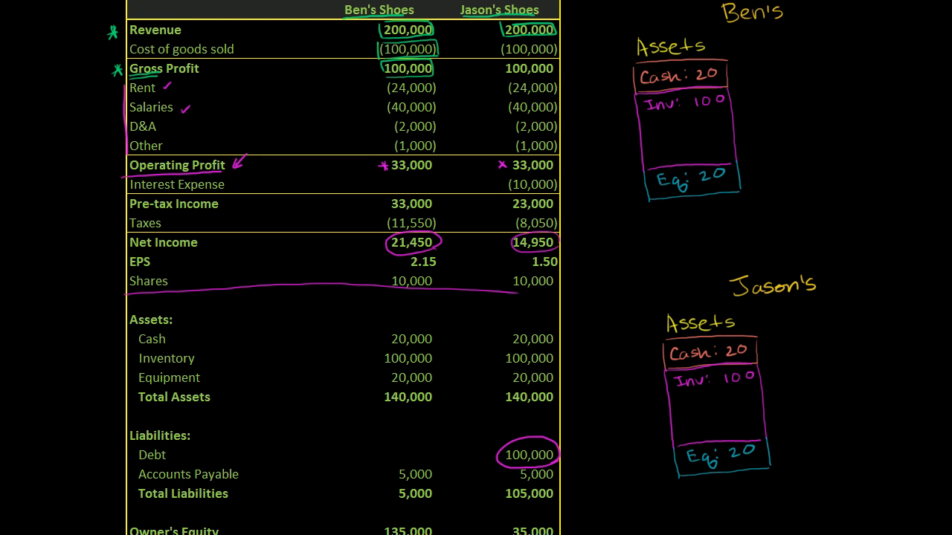
mouse_move(464, 31)
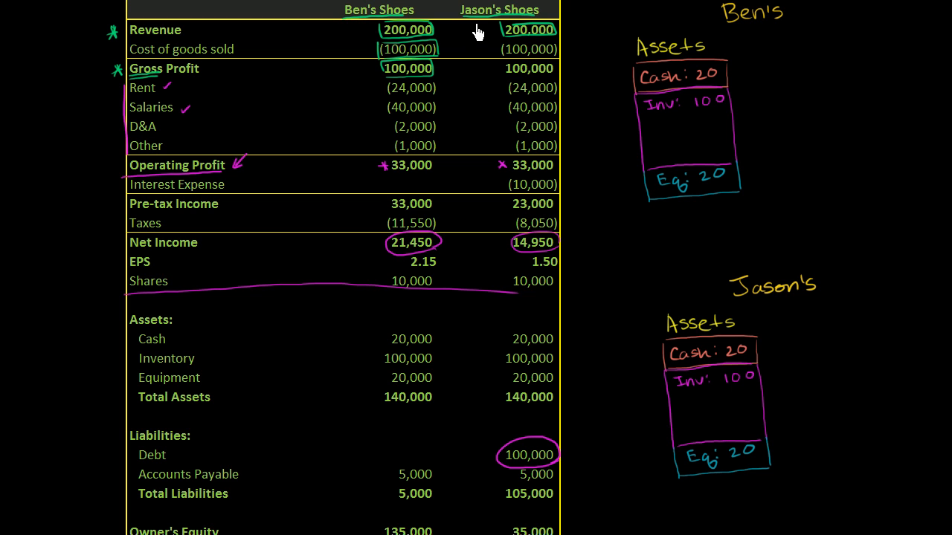
mouse_move(481, 210)
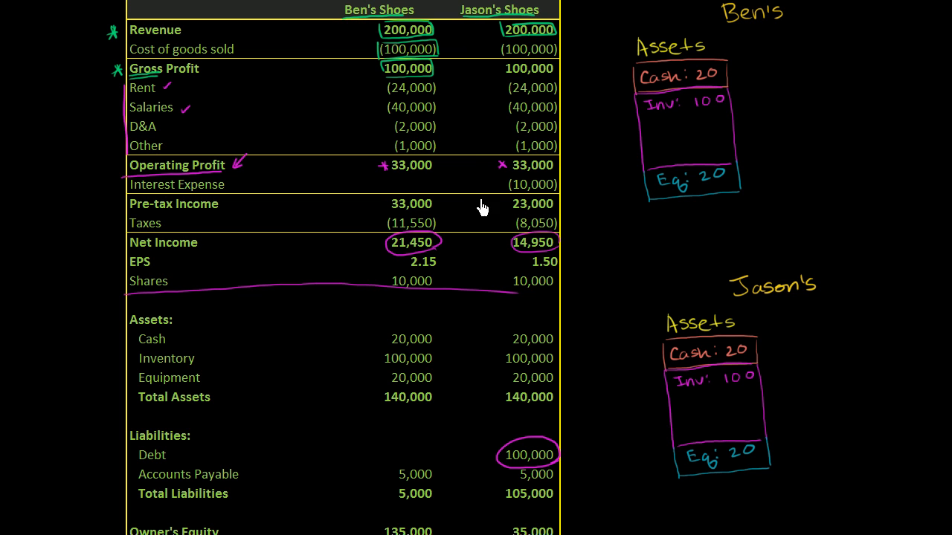
mouse_move(419, 173)
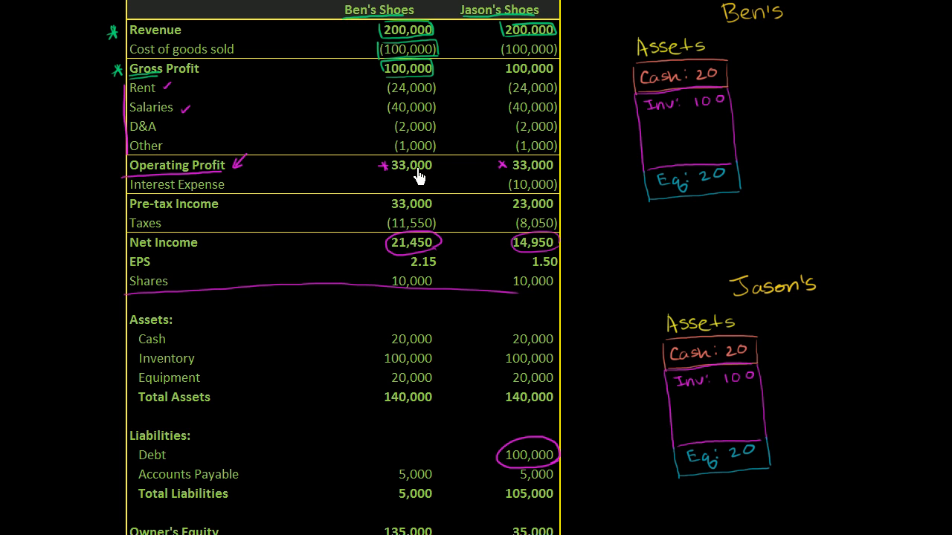
mouse_move(453, 191)
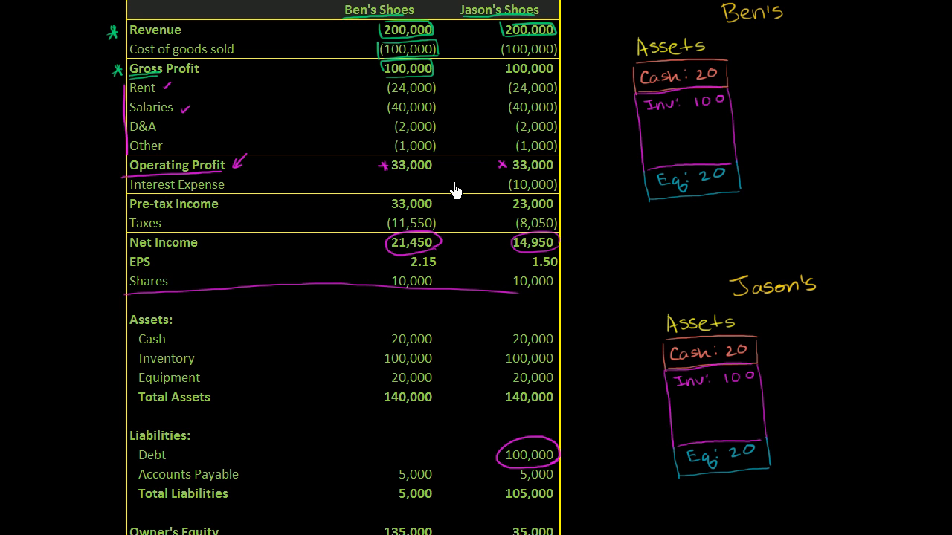